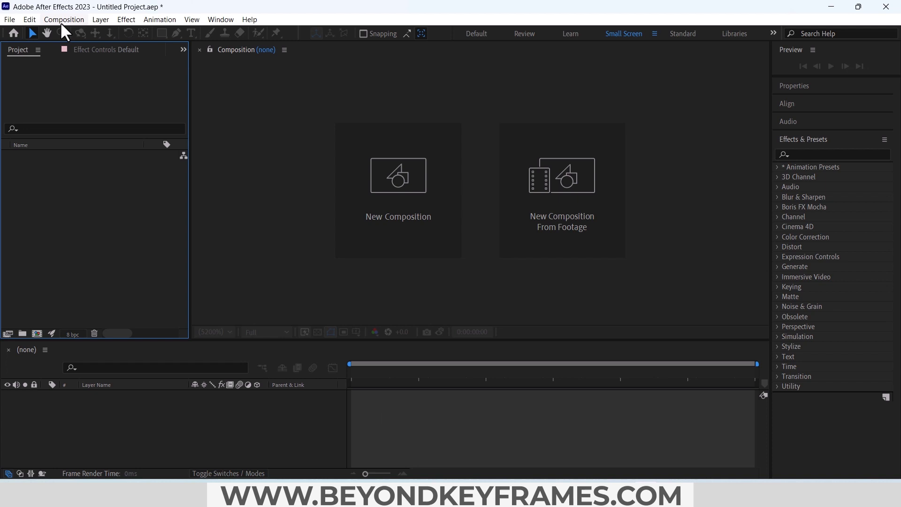
Create a 1920×1080, 30 fps composition named Transition with a white background
click(398, 175)
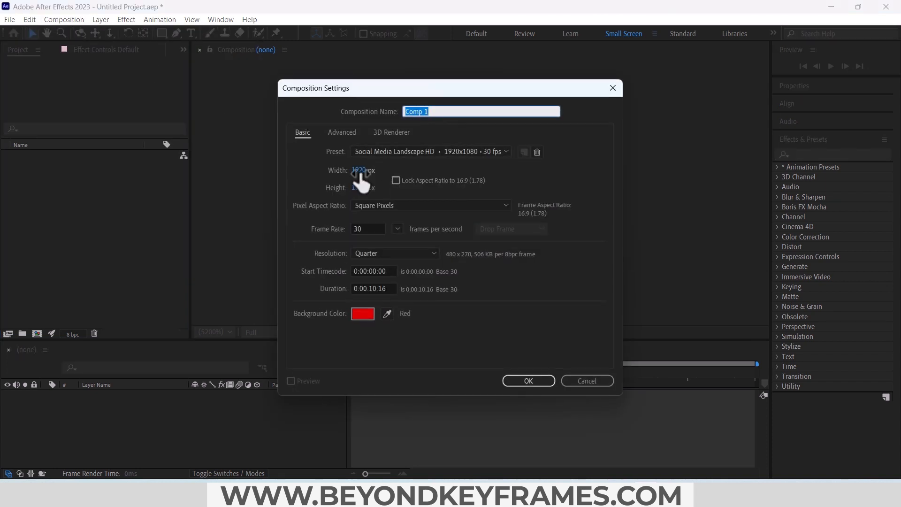
mouse_move(362, 190)
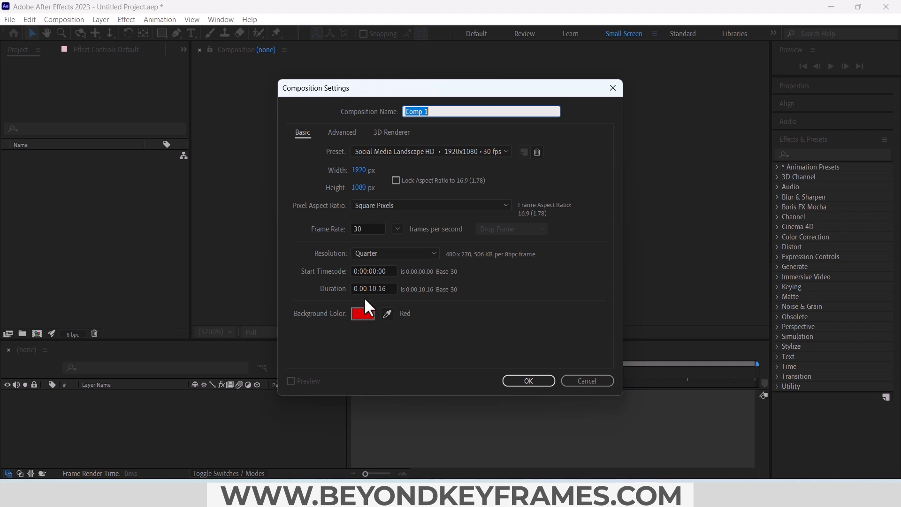
click(362, 314)
text(Tra)
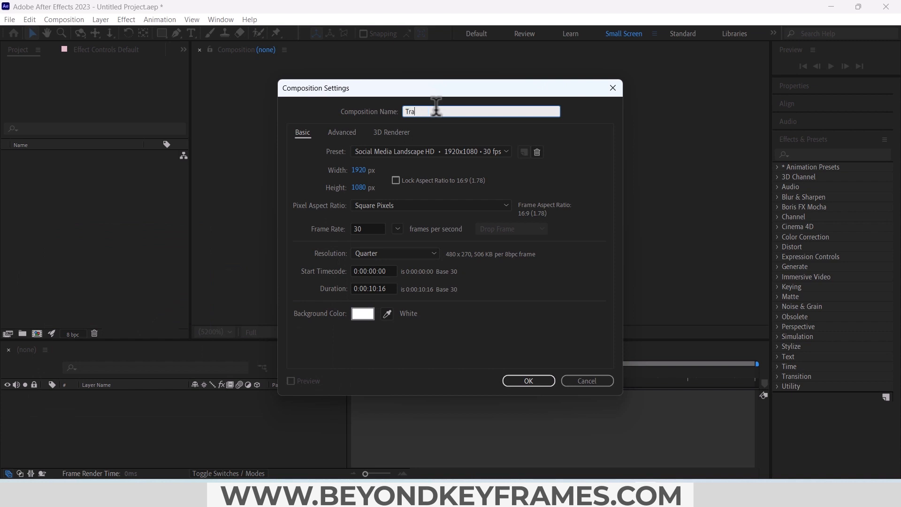
click(528, 381)
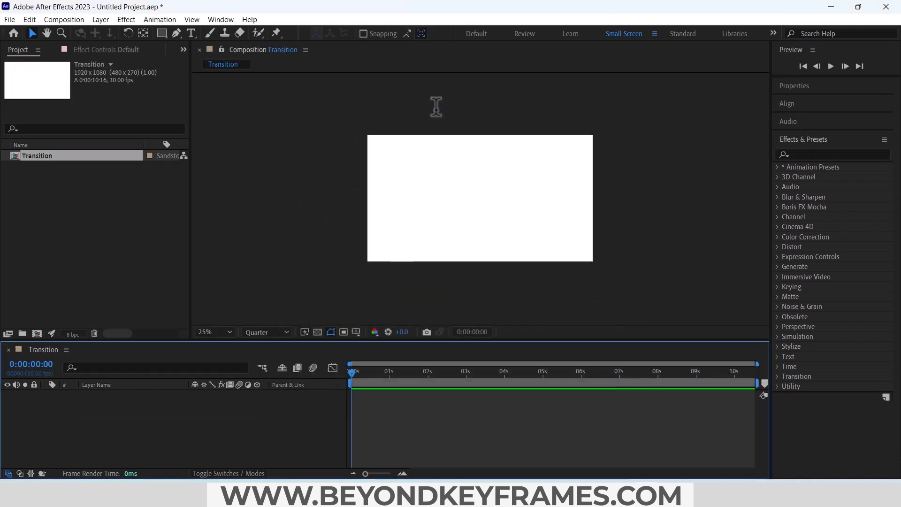
Add a new adjustment layer to the Transition composition from the Layer menu
click(100, 19)
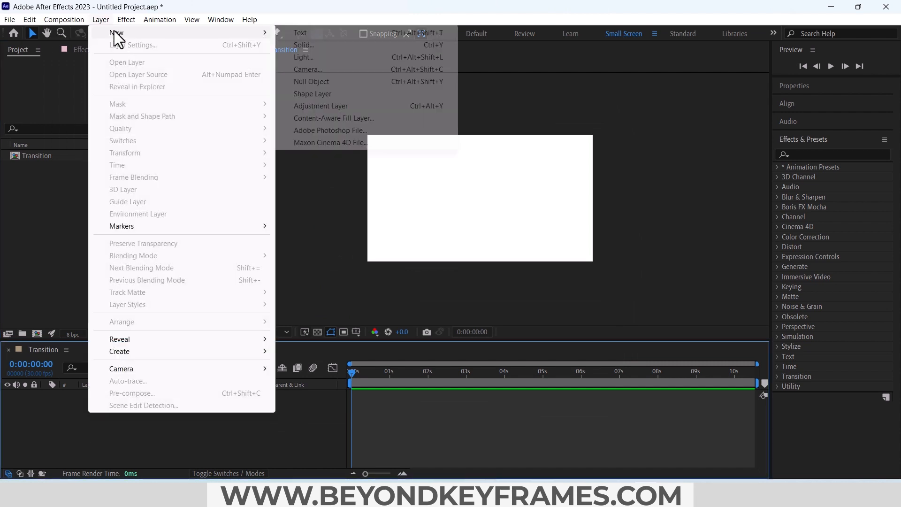
mouse_move(321, 106)
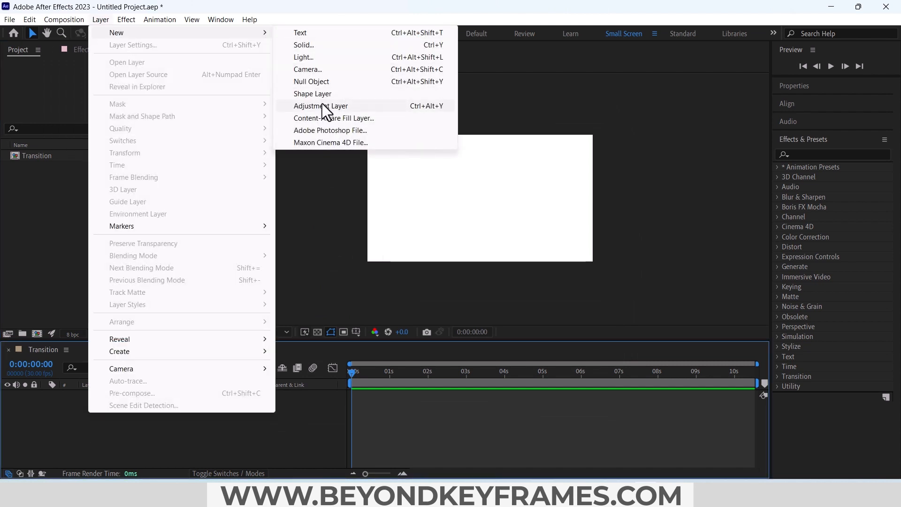
click(321, 106)
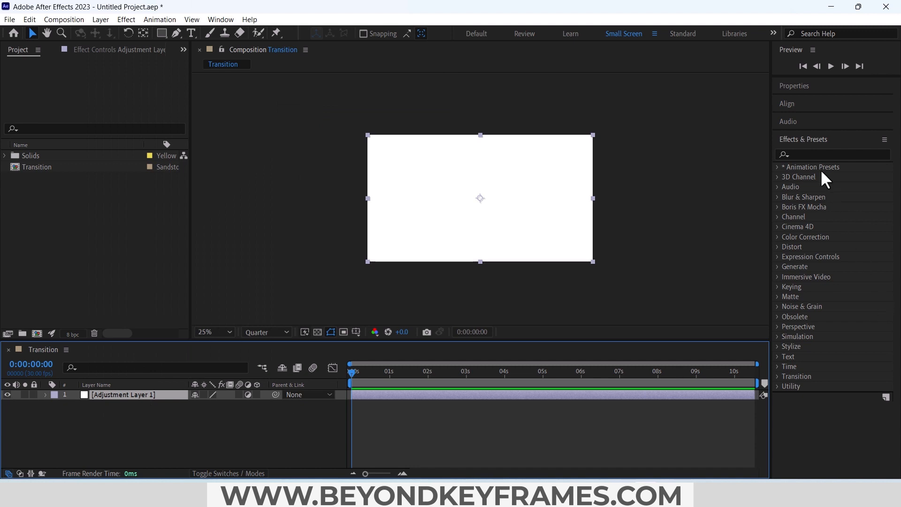
Find CC Page Turn in Effects & Presets ('cc pa') and apply it to the adjustment layer
click(831, 154)
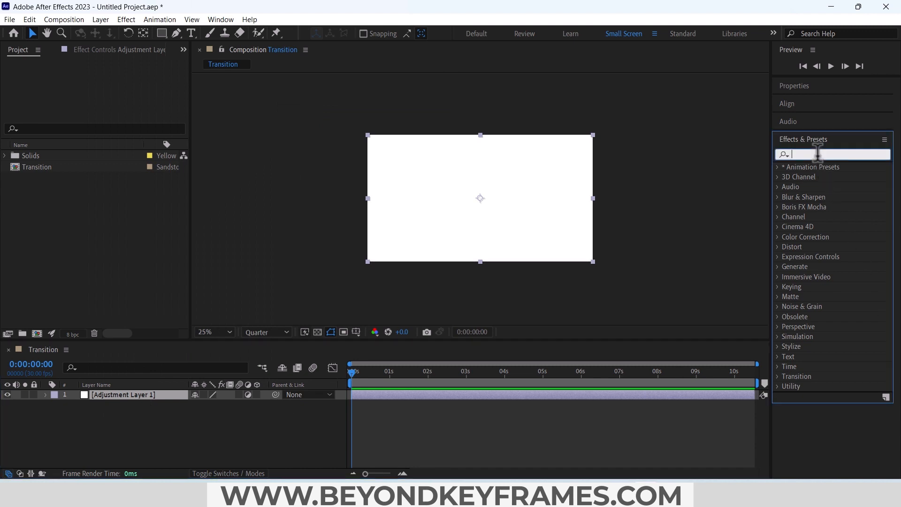
text(cc p)
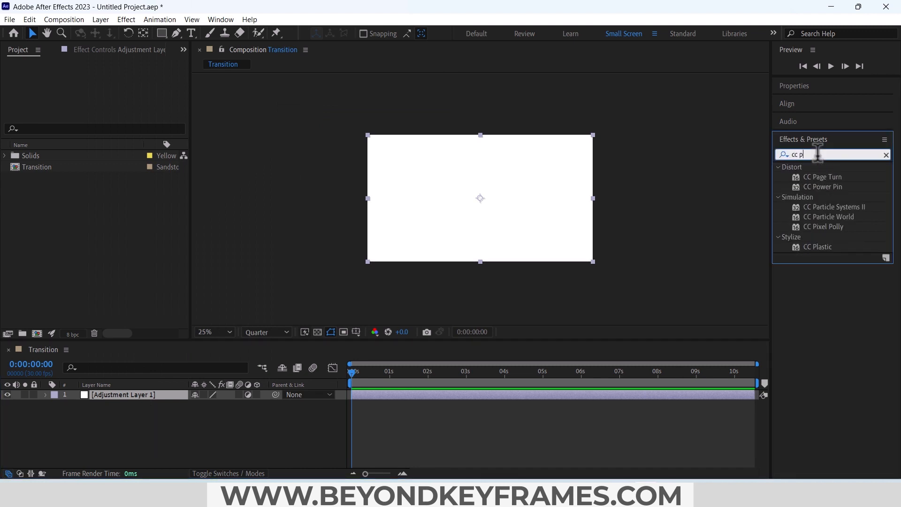
text(a)
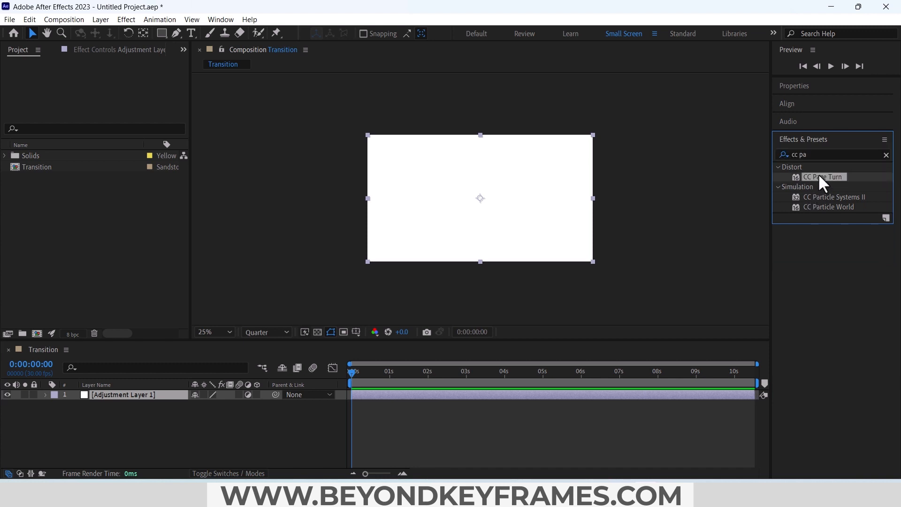
double_click(824, 176)
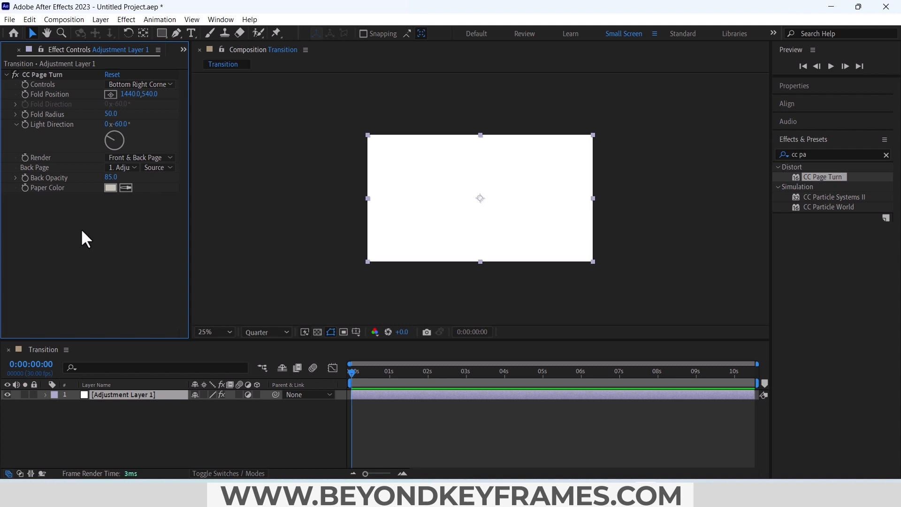
Import both JPGs and place the girl-on-bench photo under the adjustment layer at 74% scale
click(17, 50)
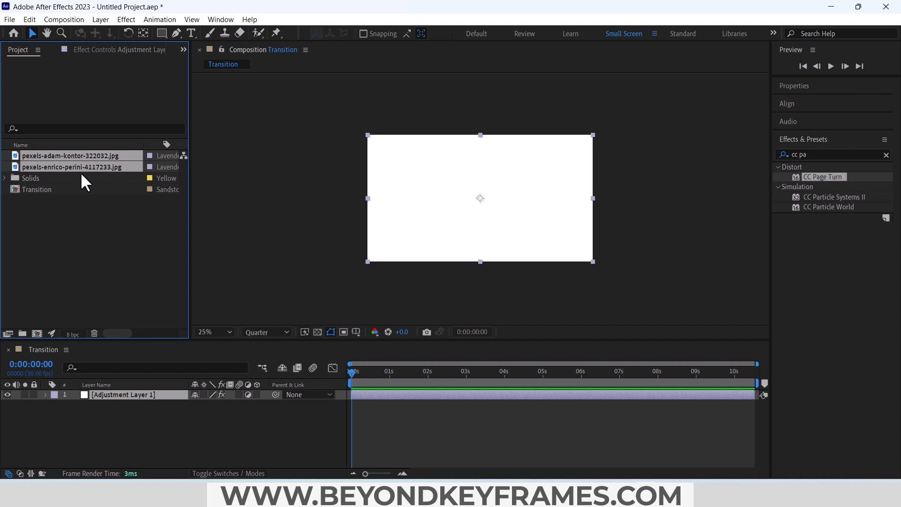
click(68, 155)
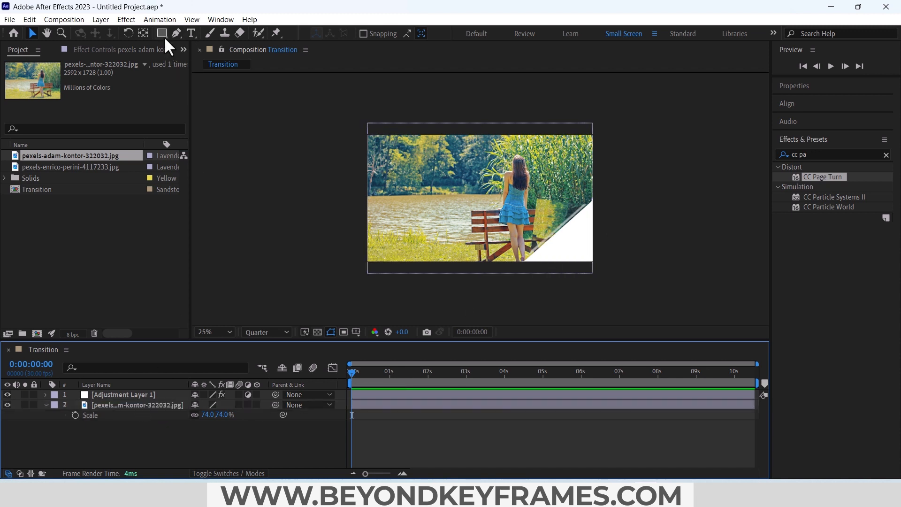
Draw a full-frame rectangle shape layer over the photo with the Rectangle tool
click(163, 33)
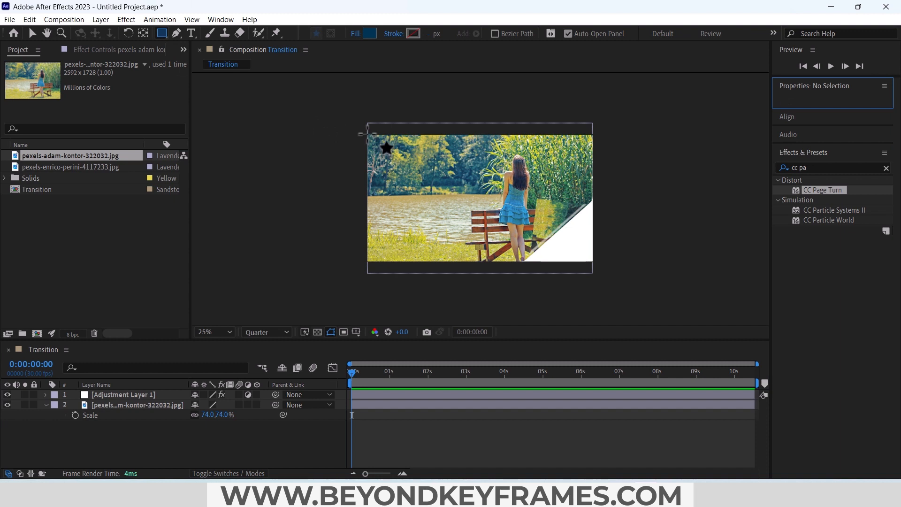
click(162, 33)
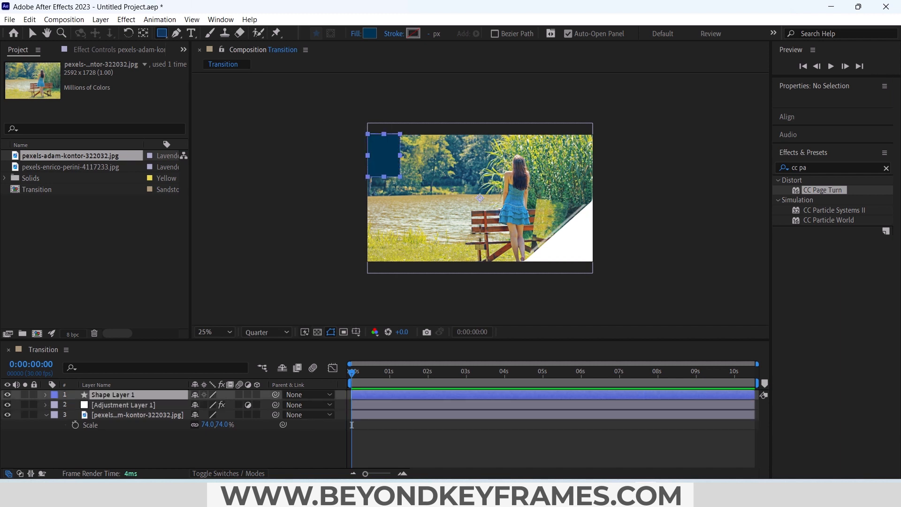
Give the rectangle a 60 px white solid stroke and no fill, framing the photo
click(393, 34)
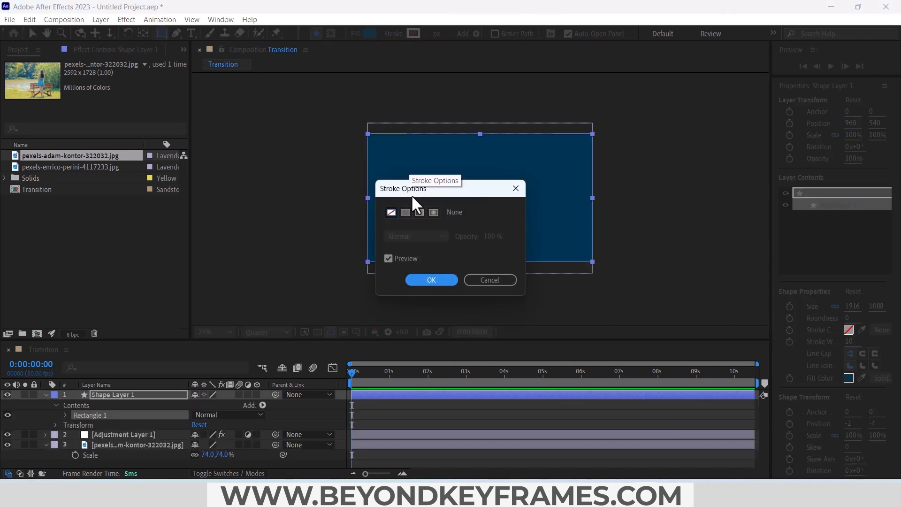
click(431, 280)
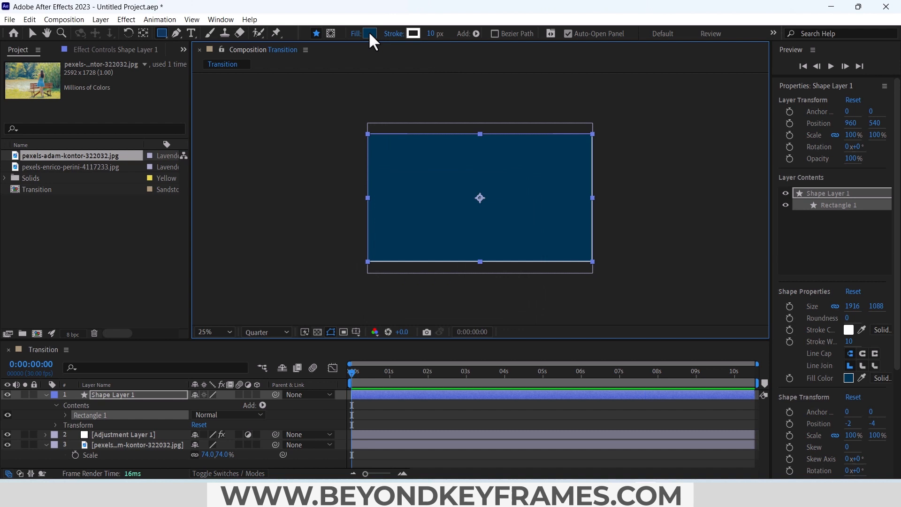
click(370, 34)
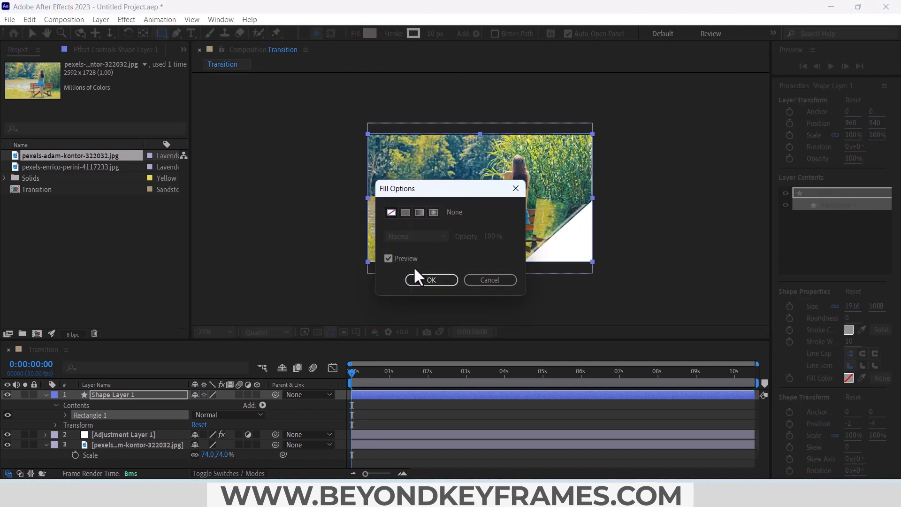
click(431, 280)
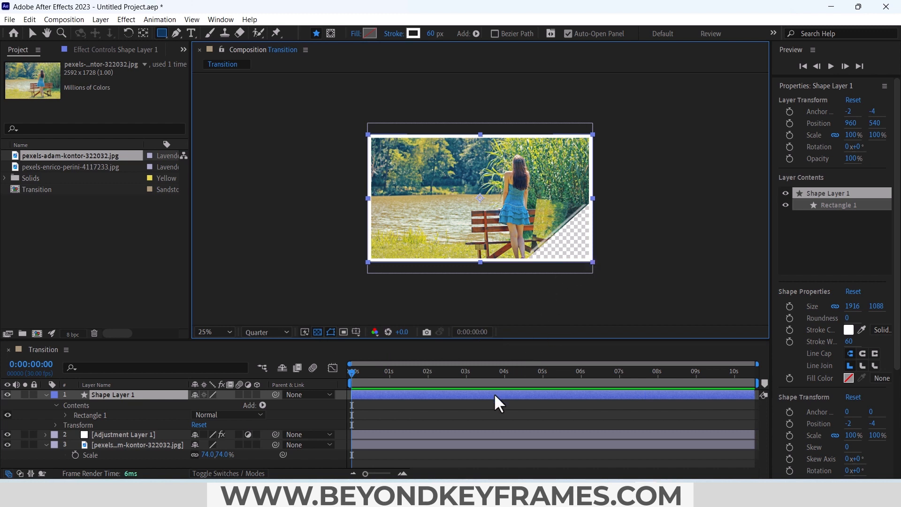
mouse_move(365, 428)
text(cc pa)
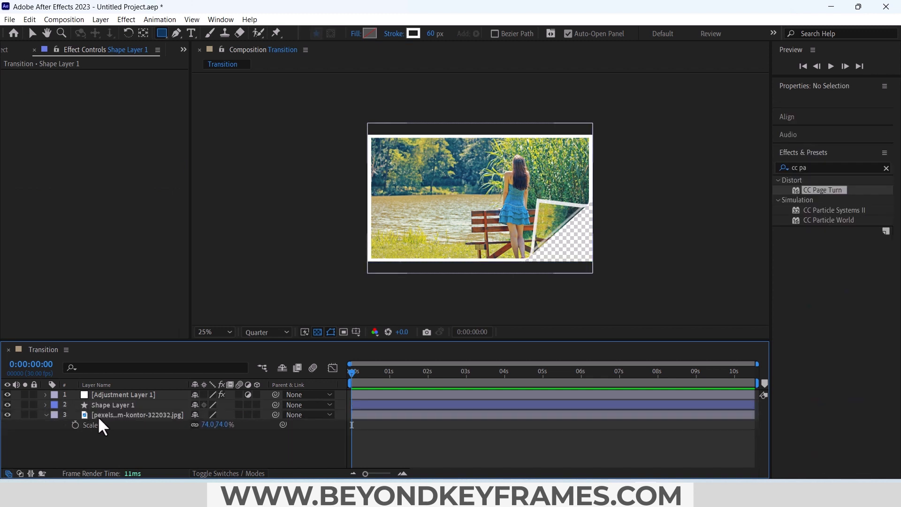
Switch CC Page Turn to Classic UI and keyframe Fold Position from off-frame at 0:00 into a corner curl
click(122, 395)
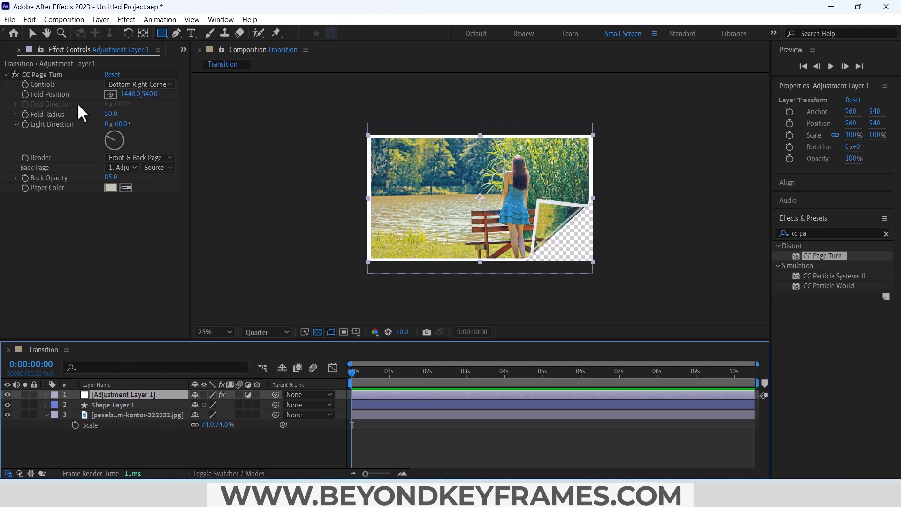
click(138, 83)
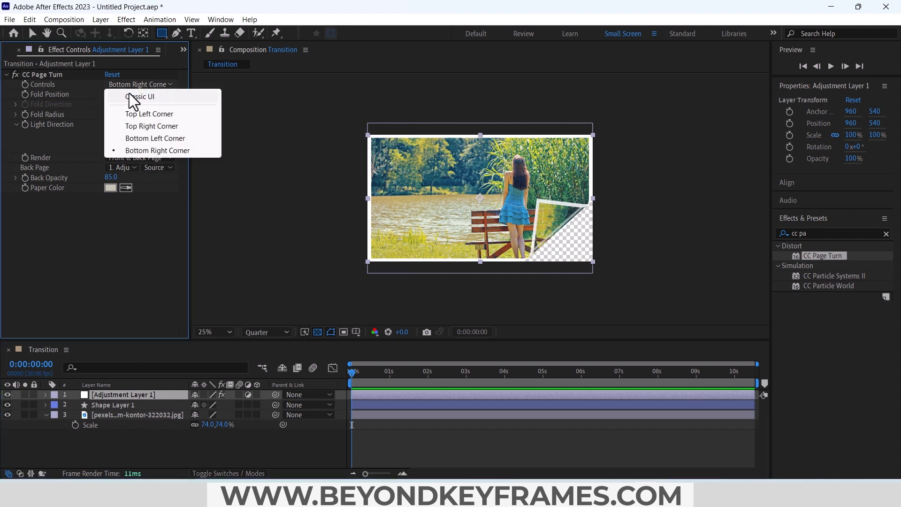
click(139, 95)
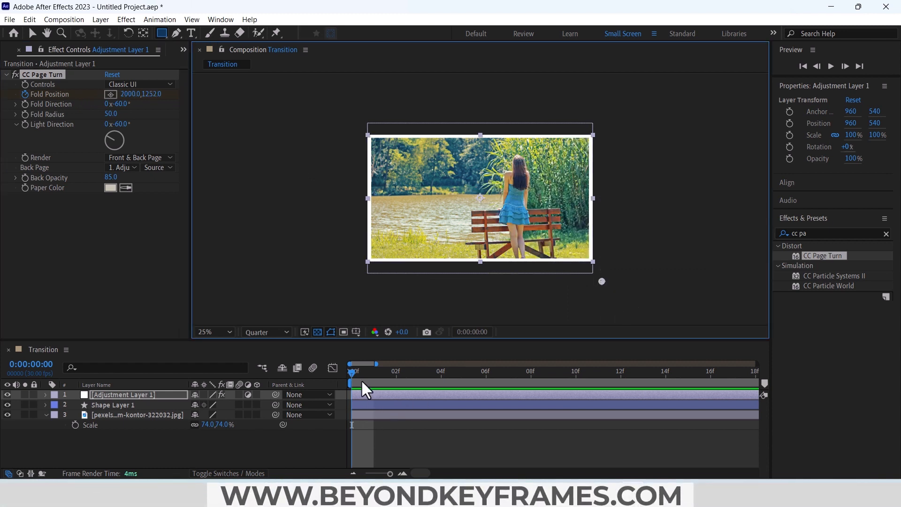
click(508, 371)
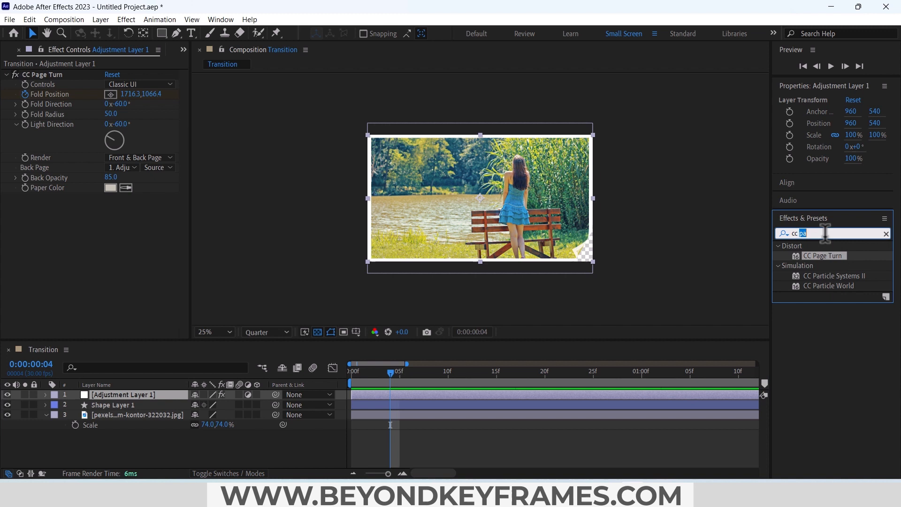
Apply Directional Blur to the adjustment layer and raise Blur Length to about 8.3
text(dire)
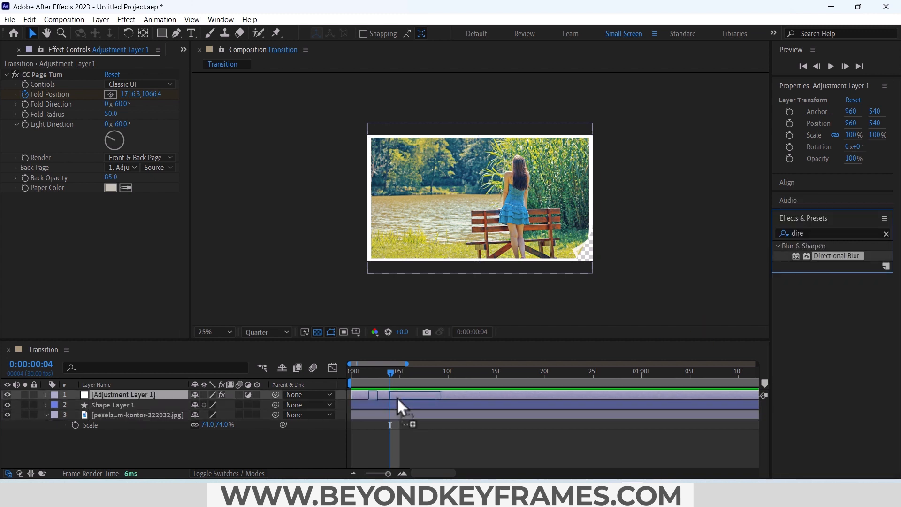
double_click(837, 256)
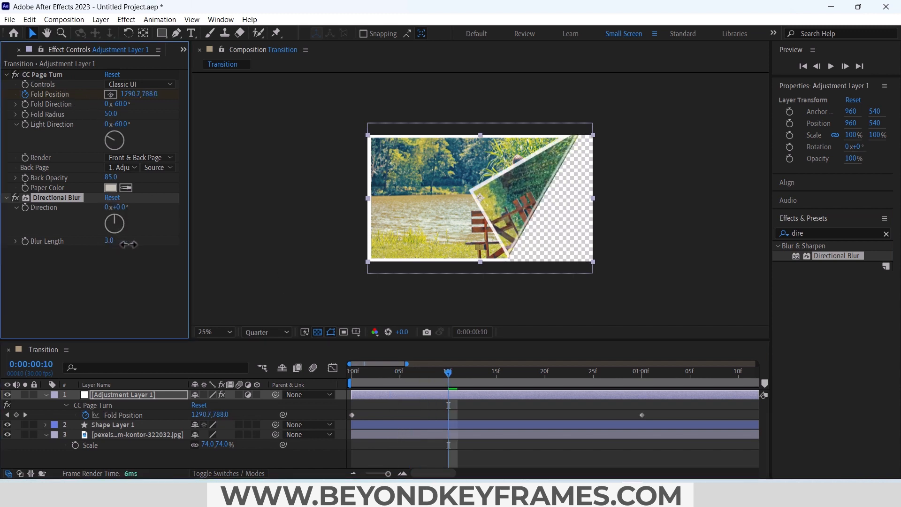
drag(109, 241, 133, 240)
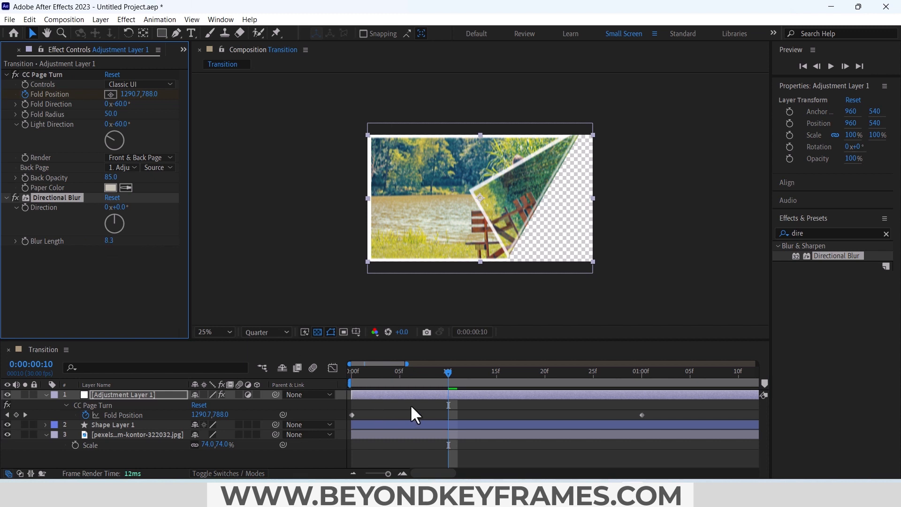
mouse_move(119, 252)
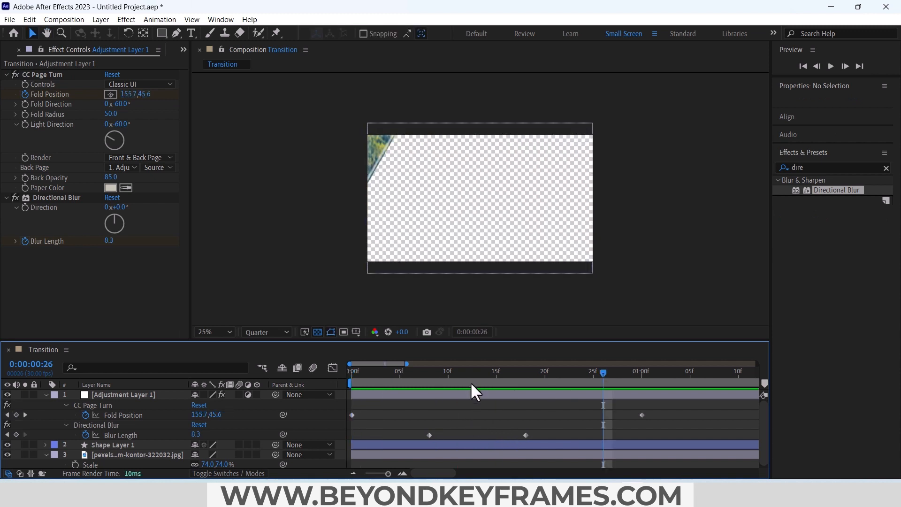
Keyframe Blur Length to peak at 15.1 around frame 18, checking the curl at an earlier frame
click(468, 363)
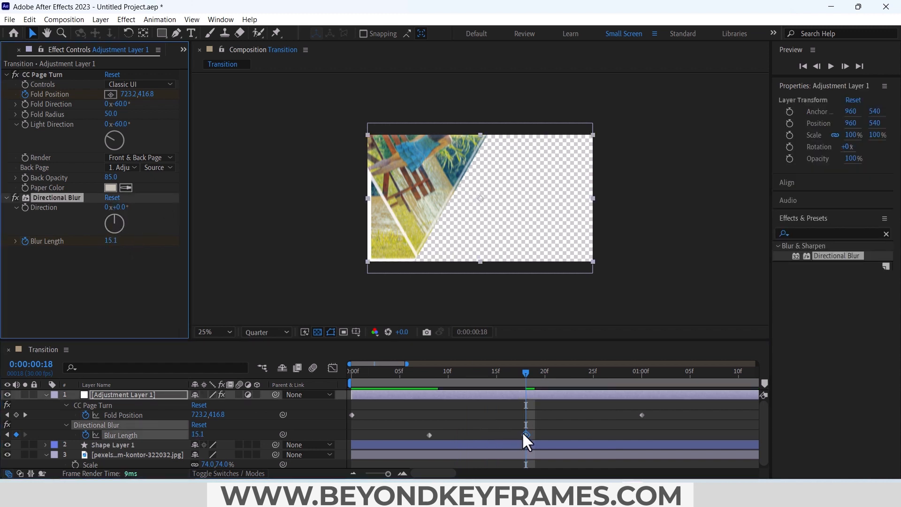
click(439, 371)
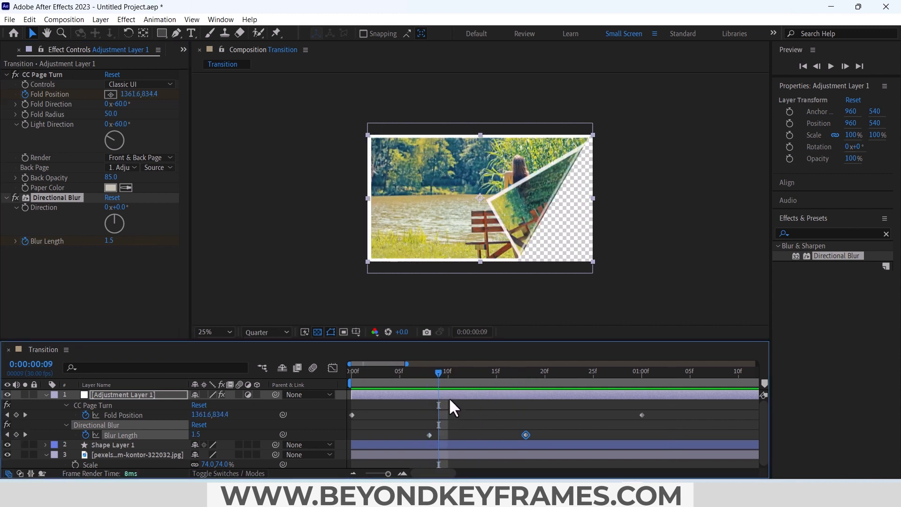
mouse_move(848, 264)
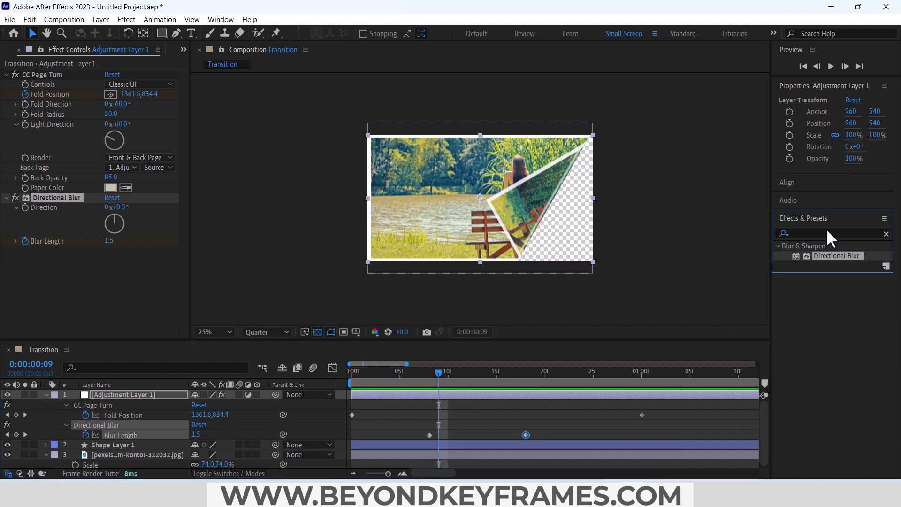
mouse_move(816, 238)
text(dire)
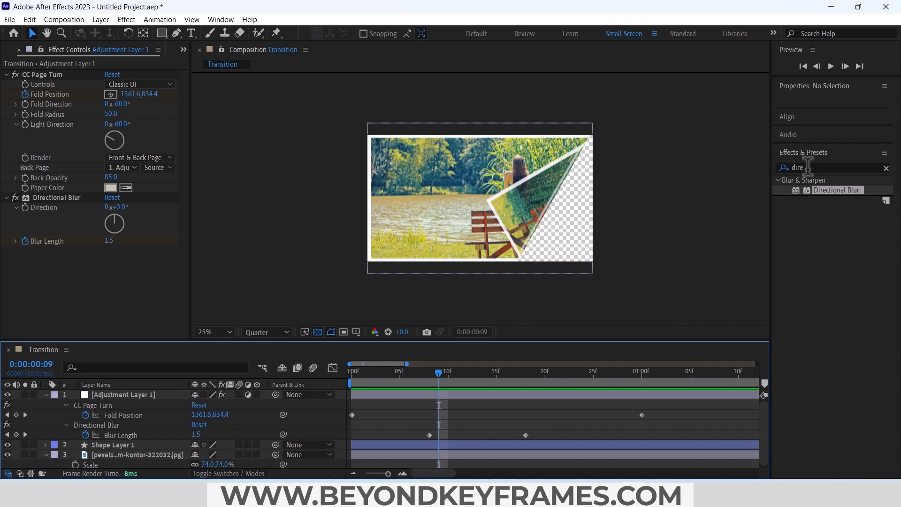
Apply Drop Shadow to the page-turn layer with distance 32 and softness 101
text(drop)
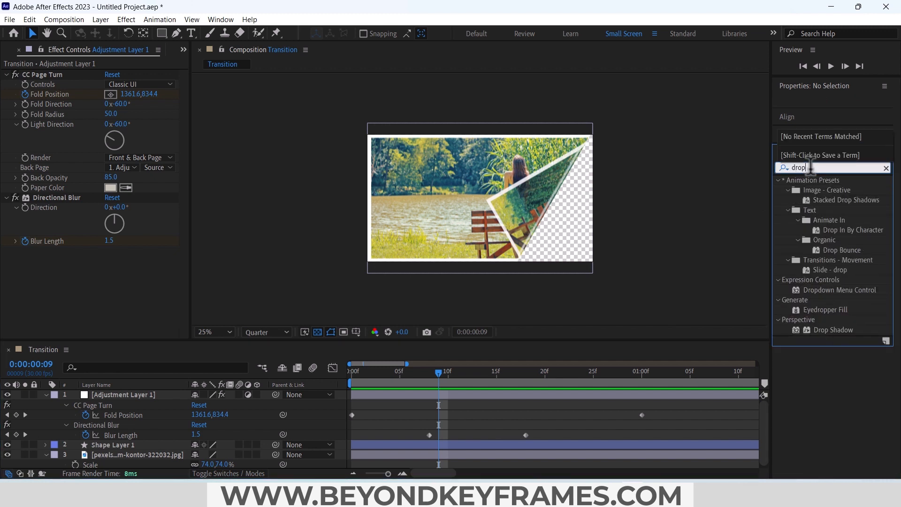
text(s)
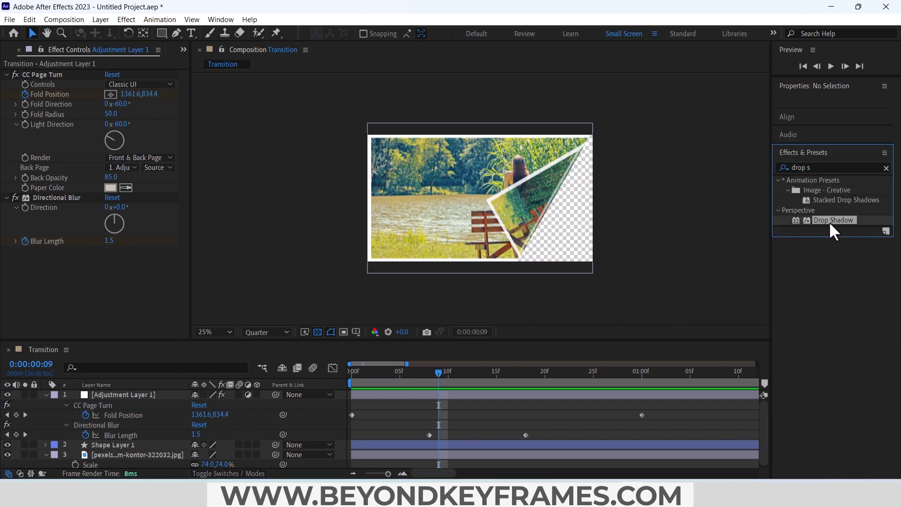
double_click(833, 219)
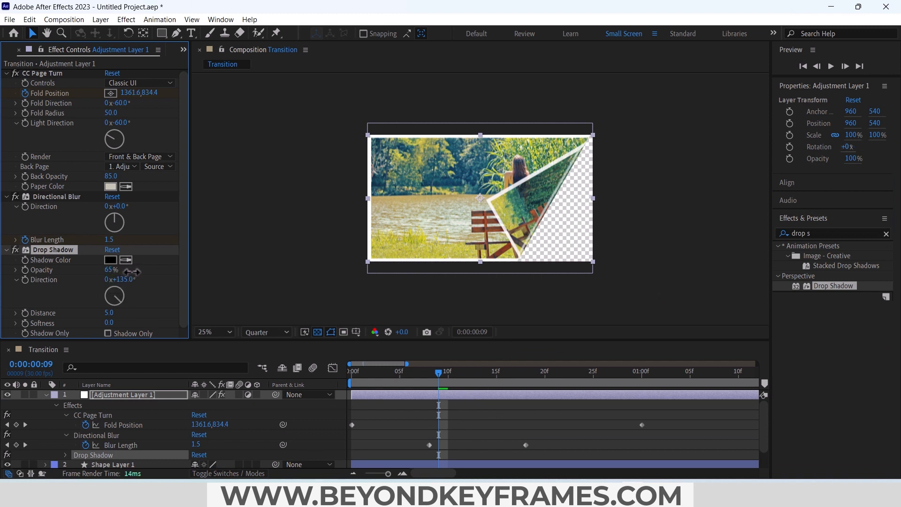
mouse_move(112, 318)
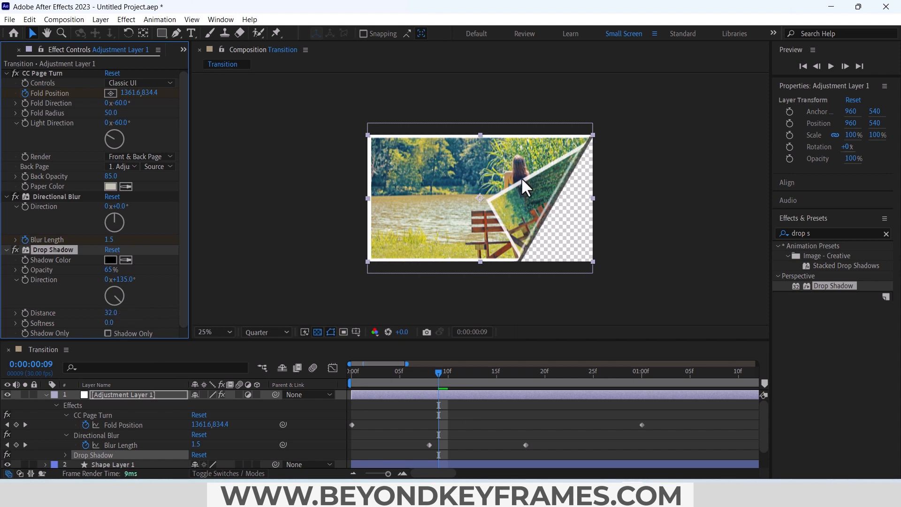
click(210, 331)
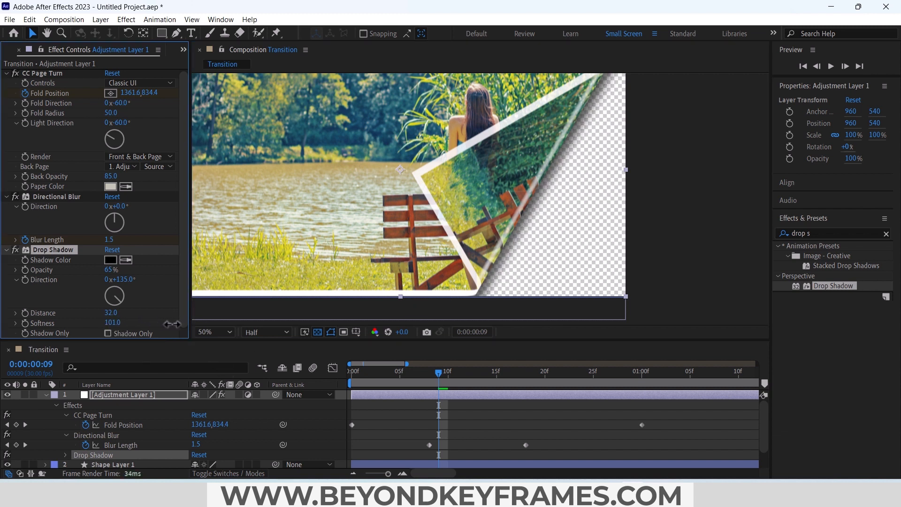
click(210, 332)
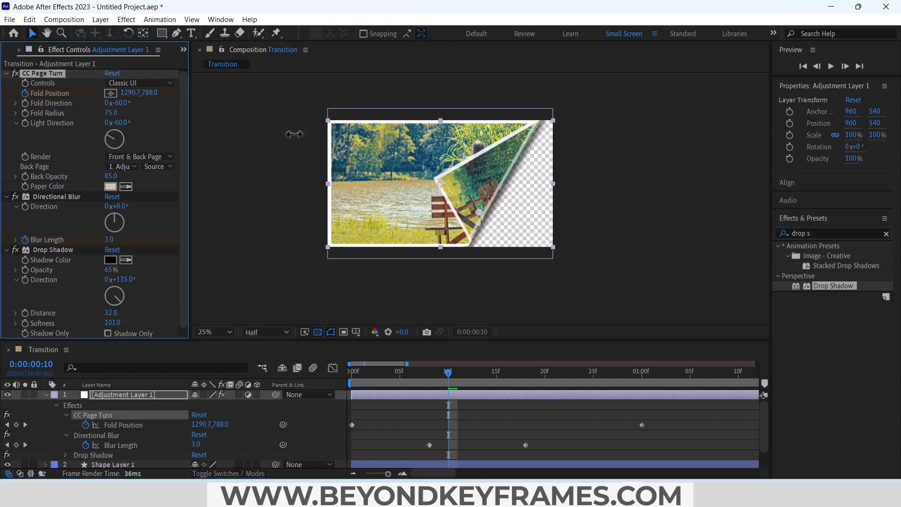
Raise CC Page Turn's Fold Radius to 165.2 and return the playhead to frame 0
drag(111, 113, 125, 113)
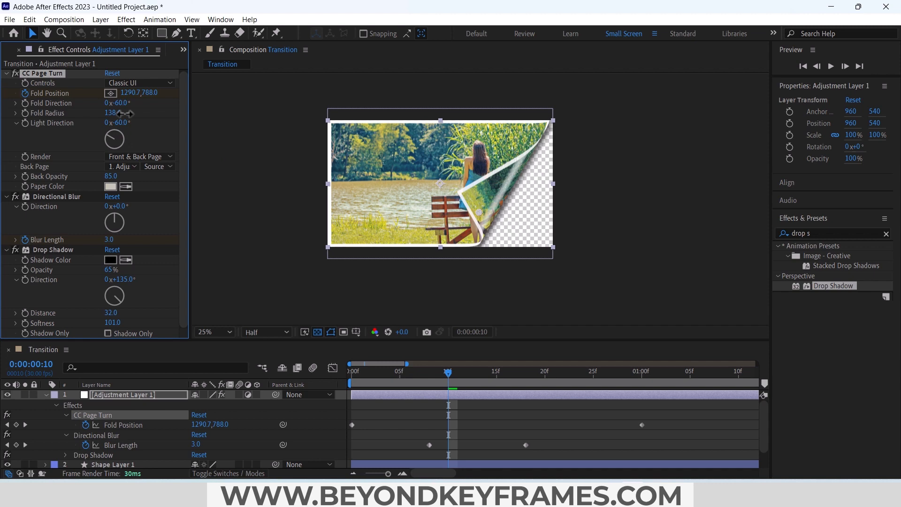
click(350, 364)
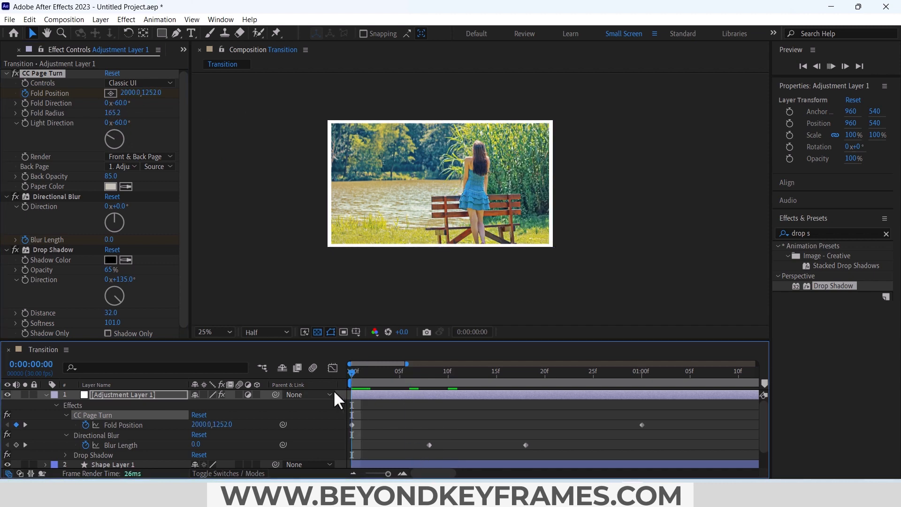
click(64, 19)
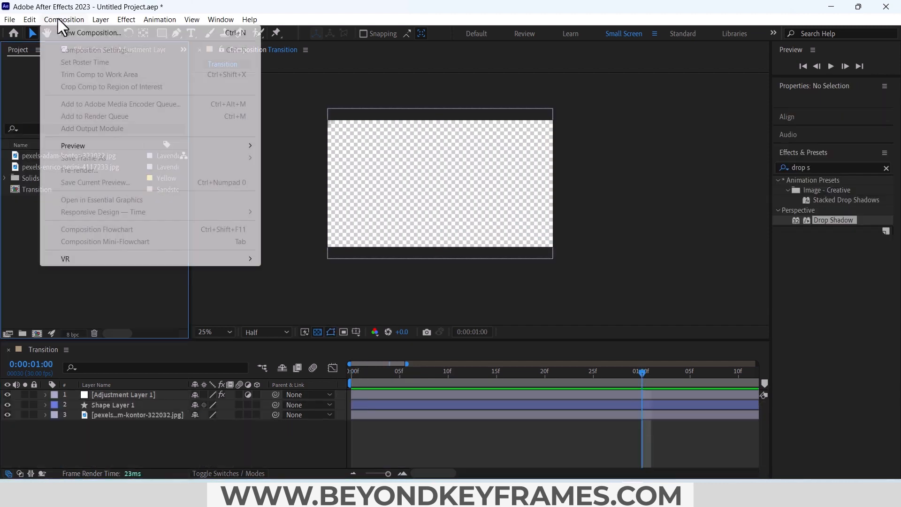
Create a new empty 1920×1080, 30 fps composition named Main Composition
click(113, 50)
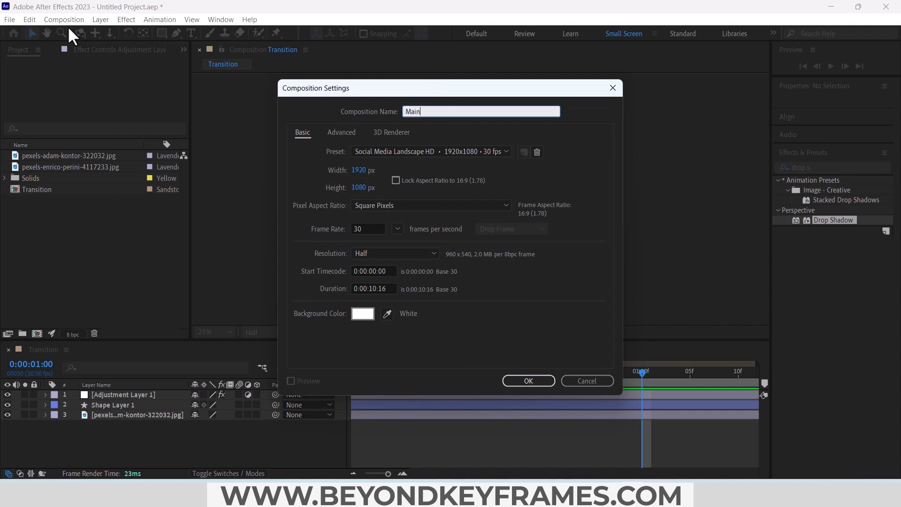
text(Compist)
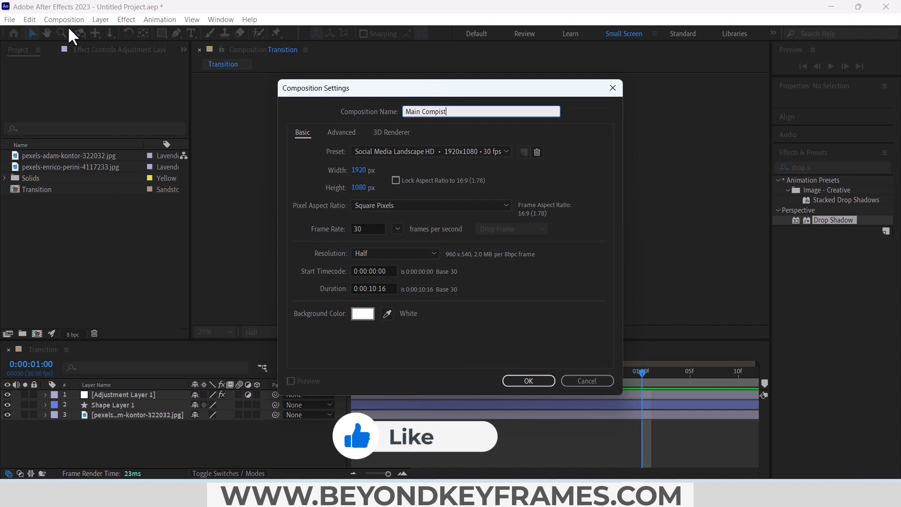
click(528, 381)
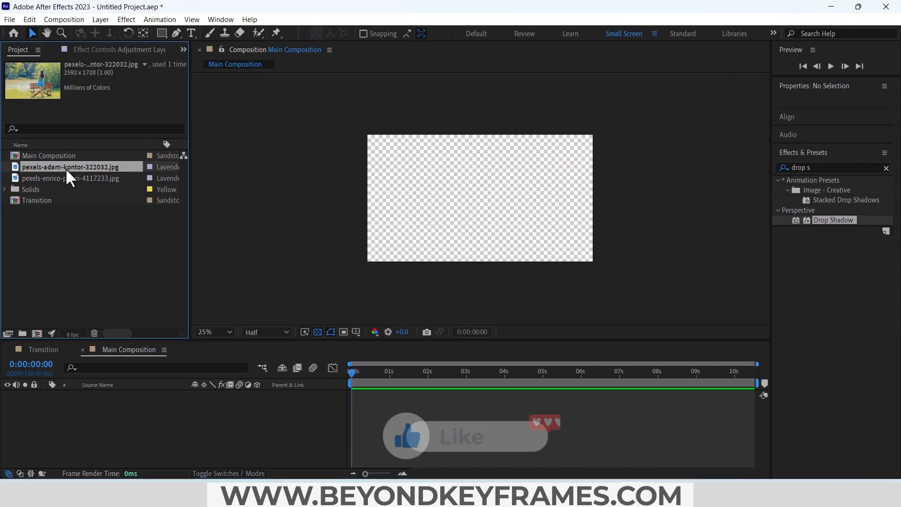
Add the mountain lake photo to Main Composition at 61% and shift Transition's keyframes to start at 0:00:01:01
click(70, 178)
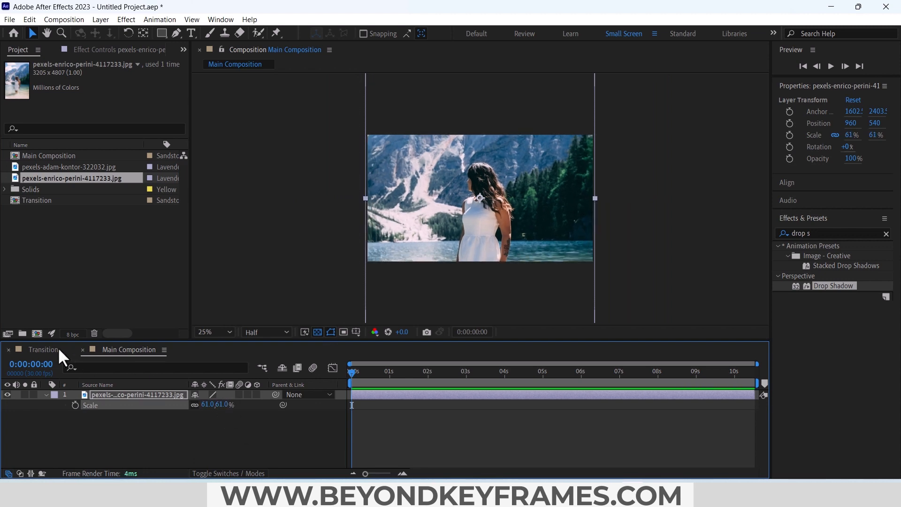
click(41, 350)
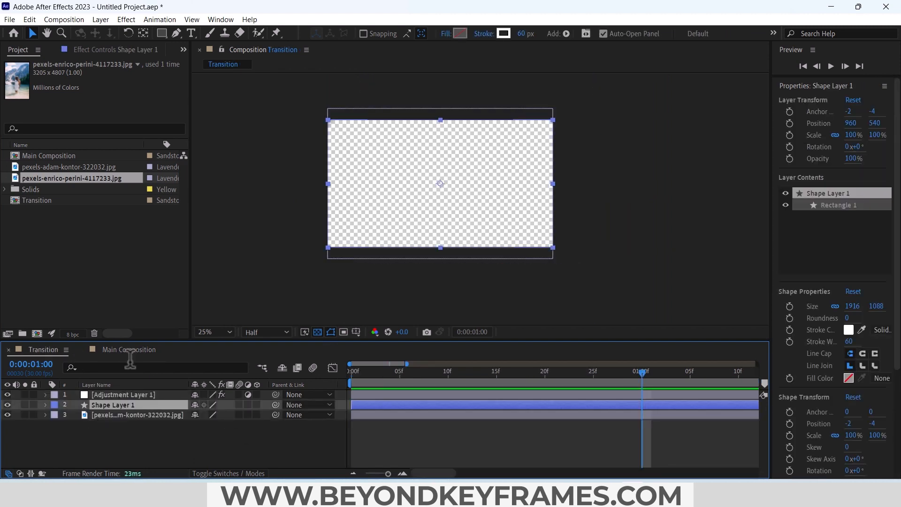
click(130, 350)
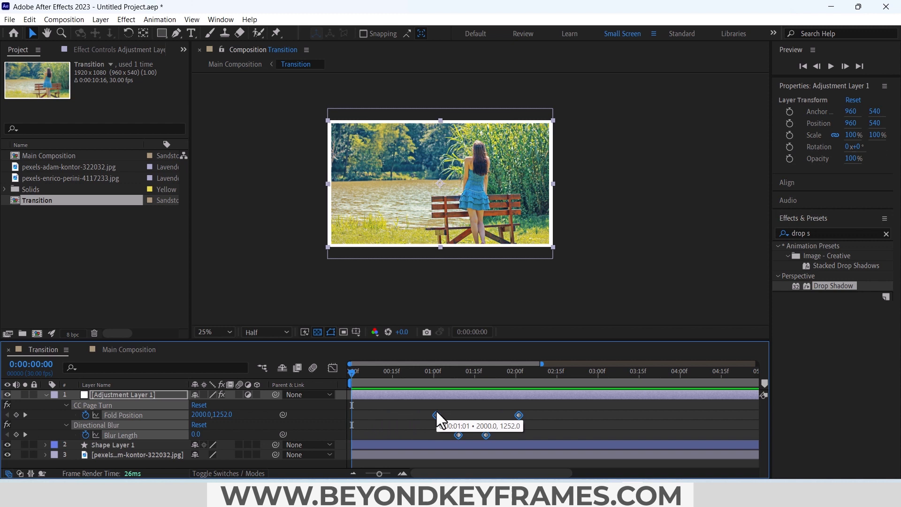
click(436, 370)
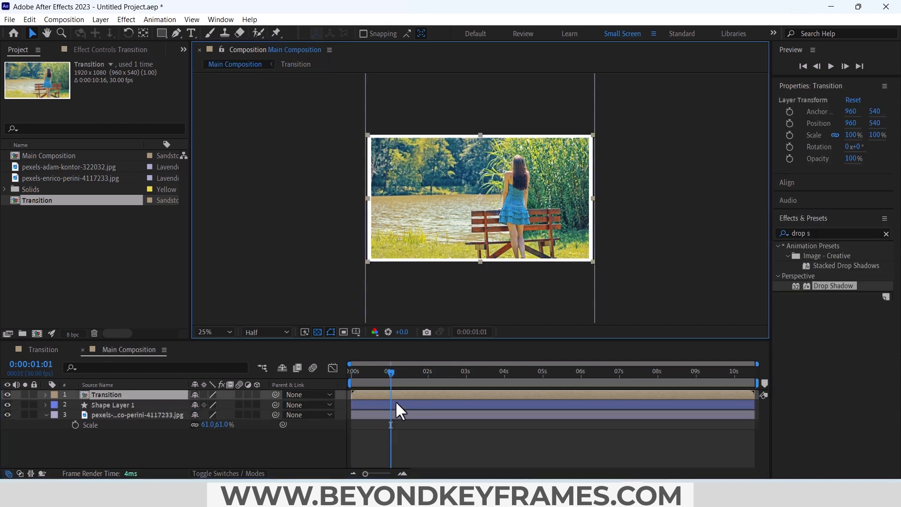
Shift the border shape layer and mountain photo to start at 0:00:00:19 beneath the Transition precomp
click(111, 405)
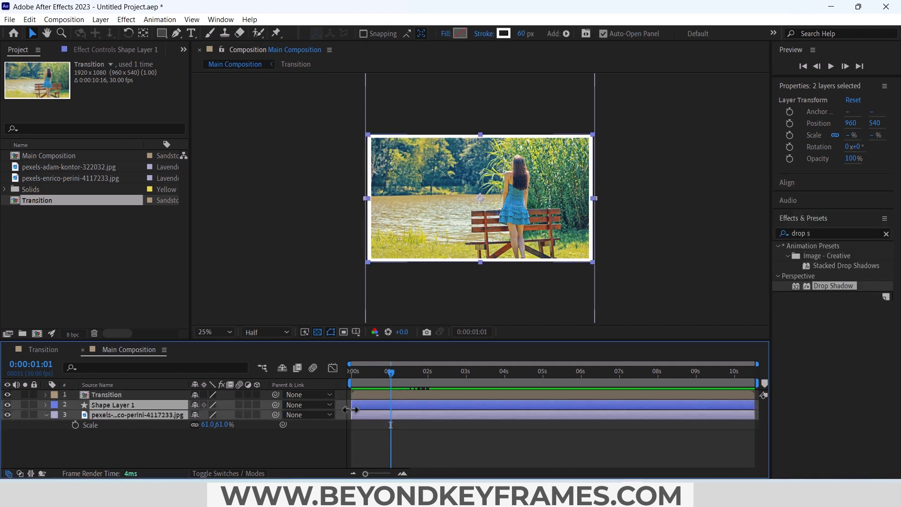
click(376, 388)
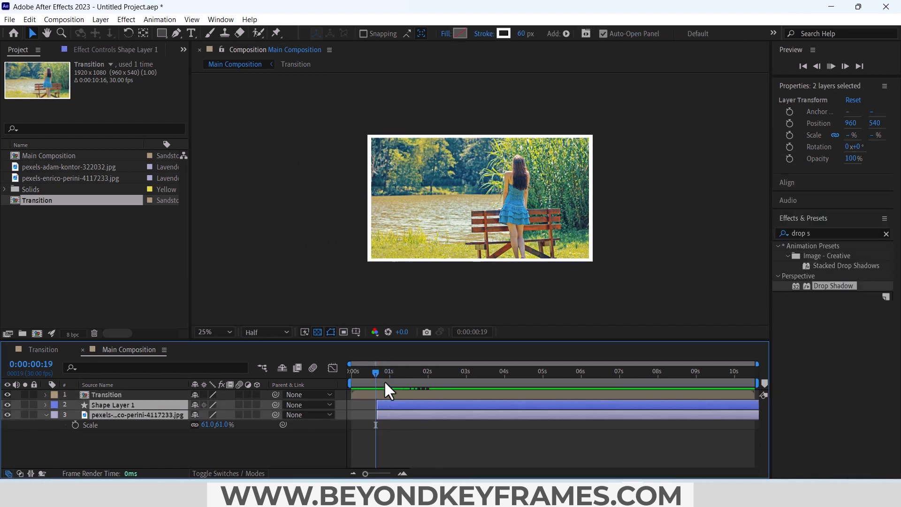
click(435, 372)
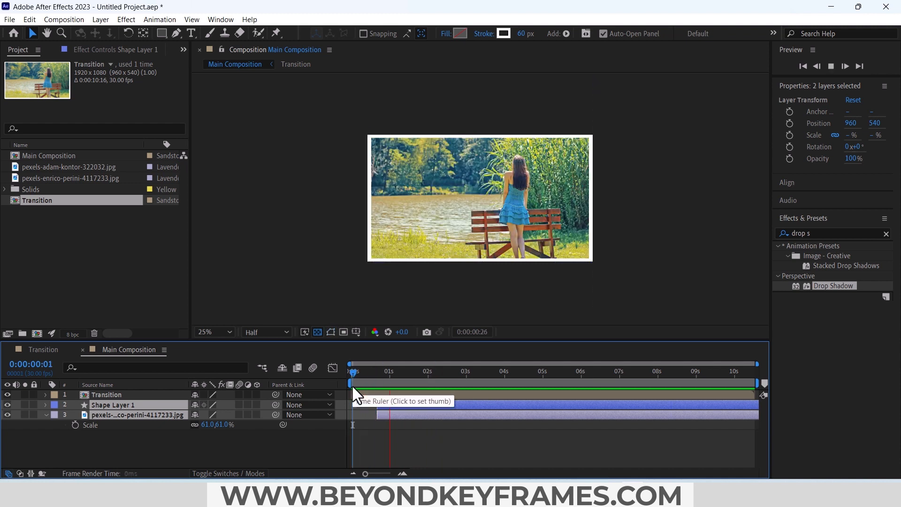
click(446, 372)
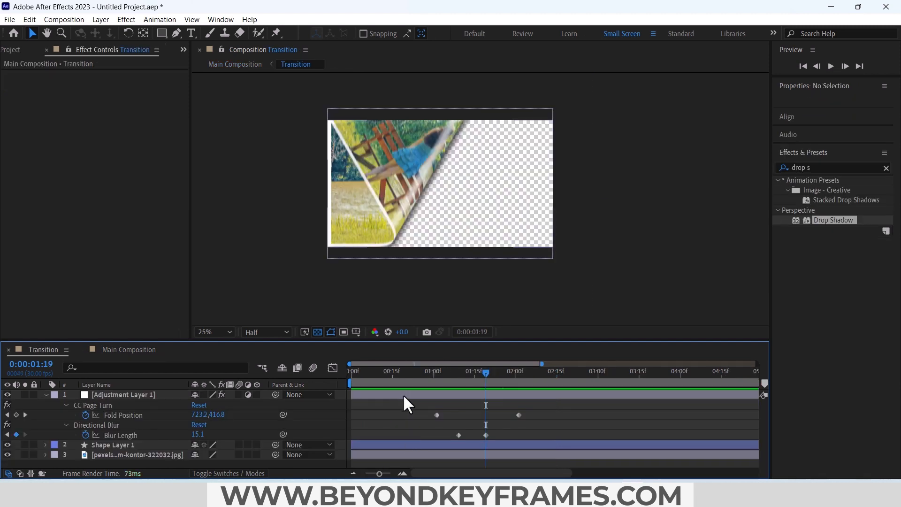
click(122, 395)
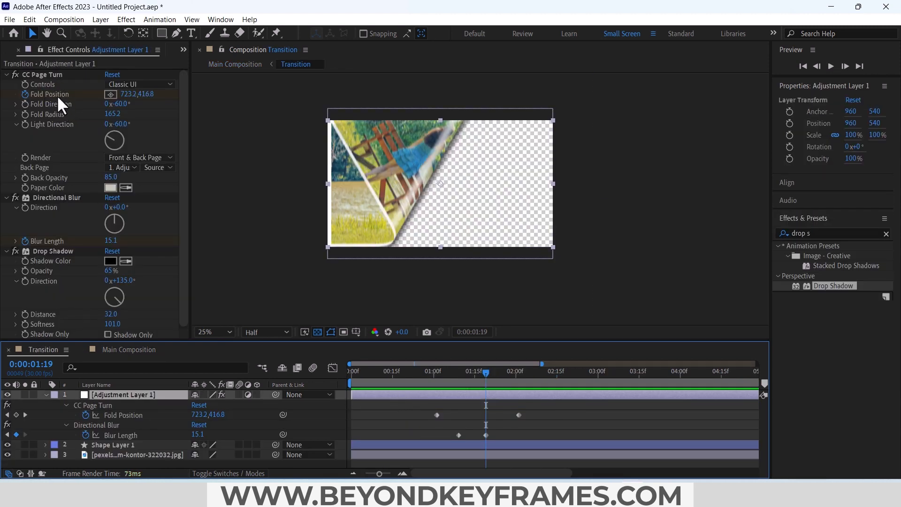
click(234, 64)
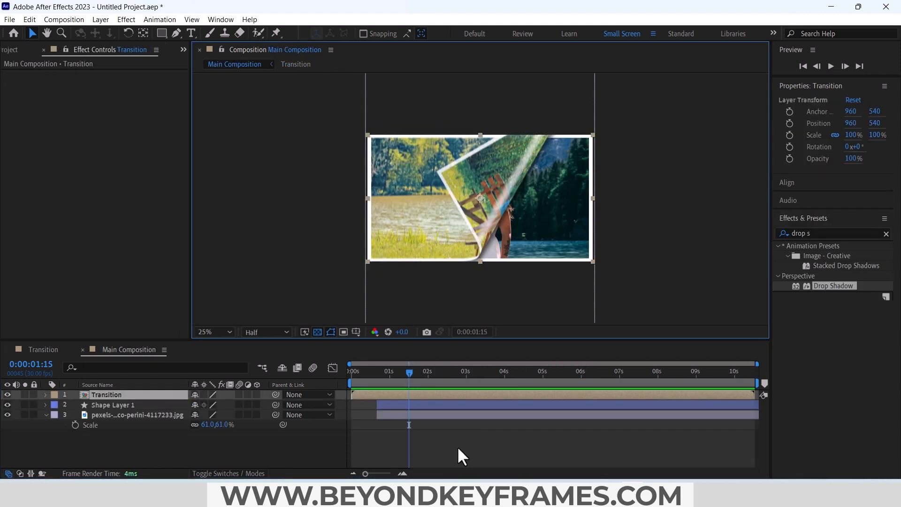